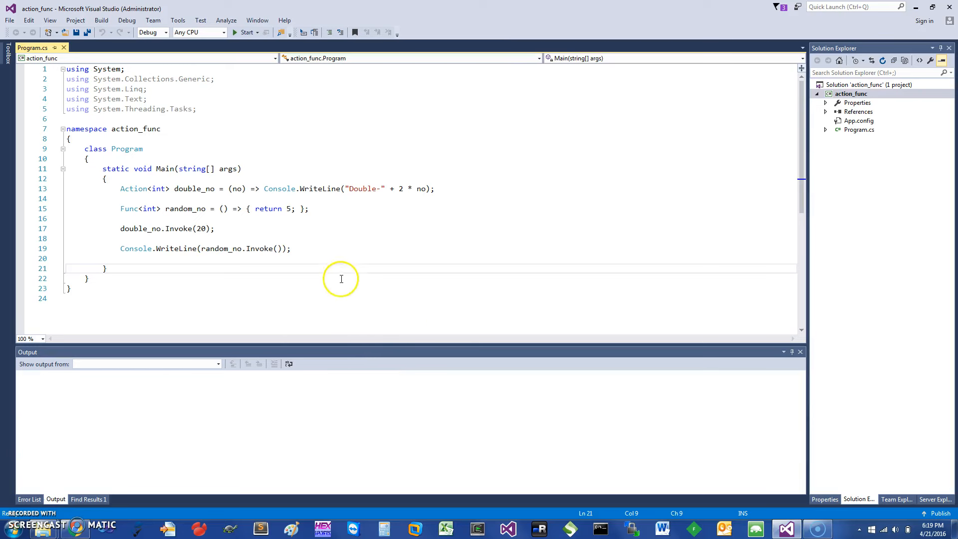
mouse_move(197, 177)
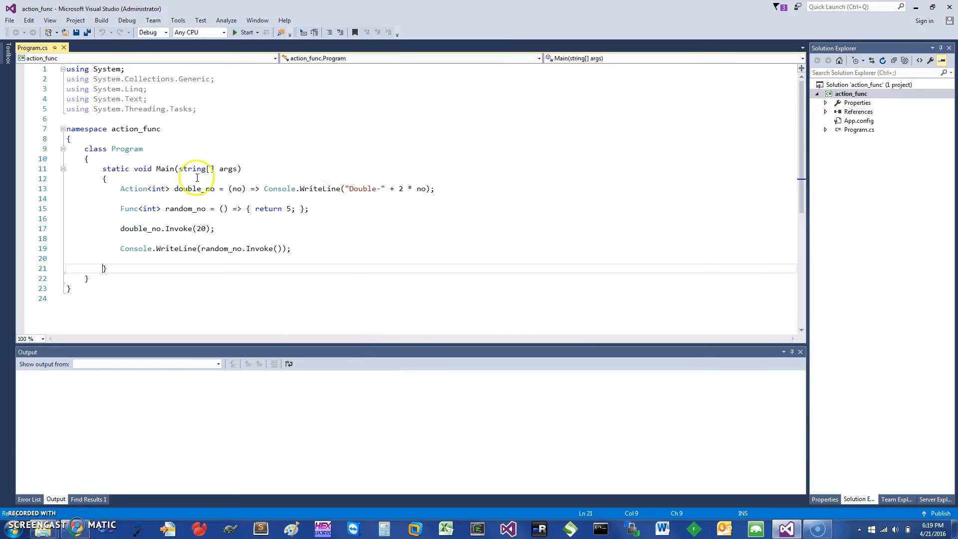
mouse_move(133, 189)
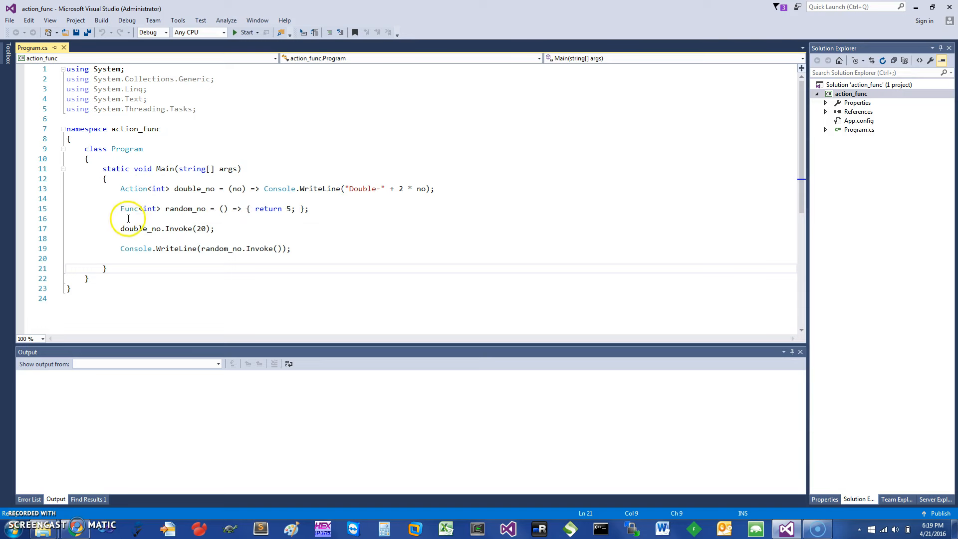
mouse_move(129, 208)
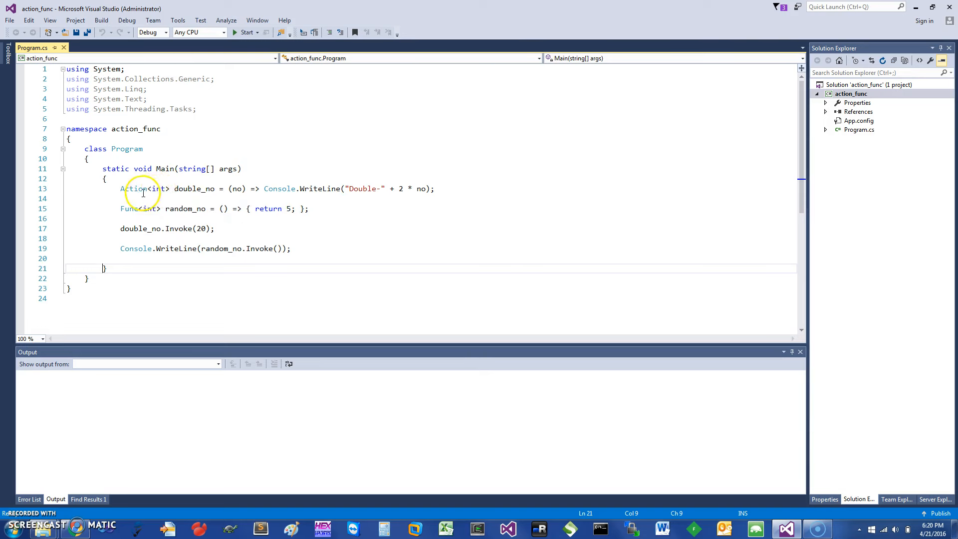
mouse_move(148, 188)
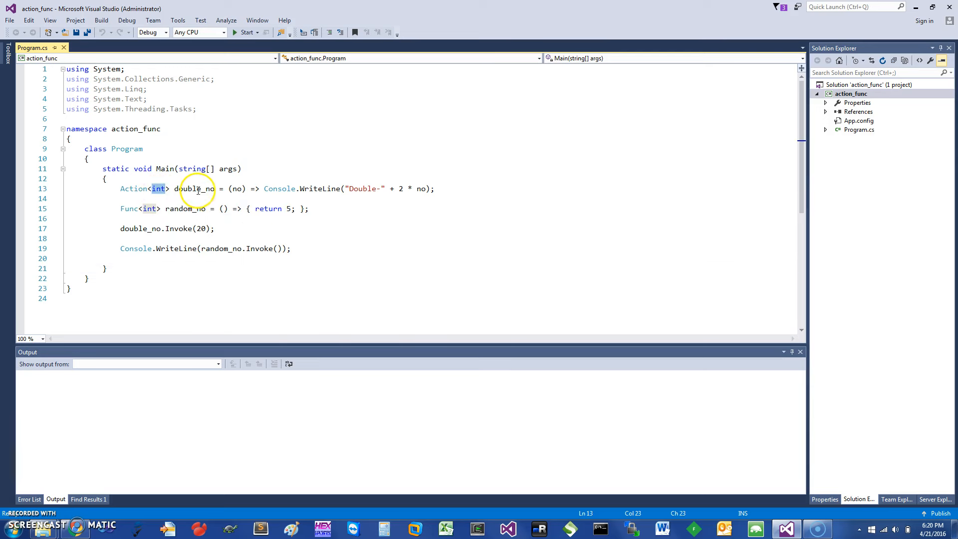
Step: Set a breakpoint on the closing brace of Main at line 21 via the editor
double_click(195, 188)
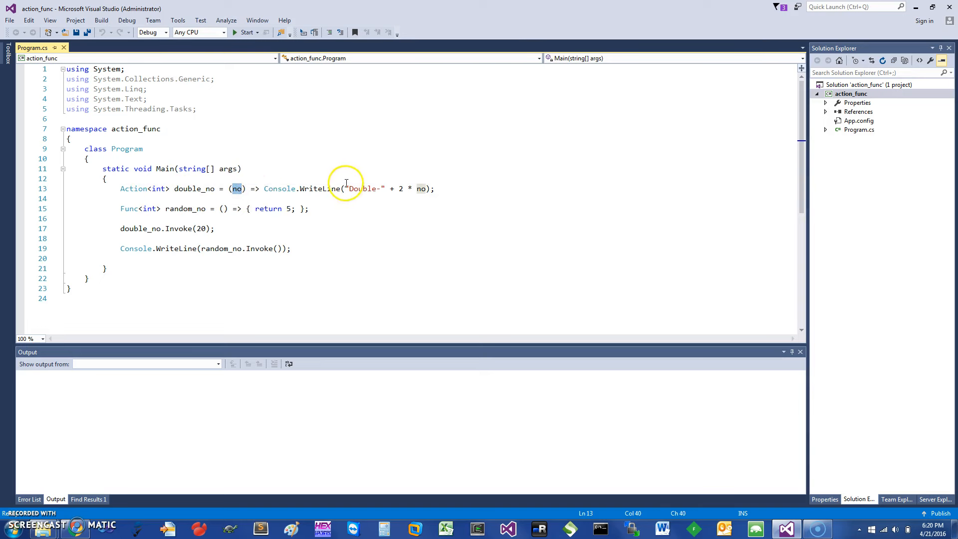
mouse_move(387, 188)
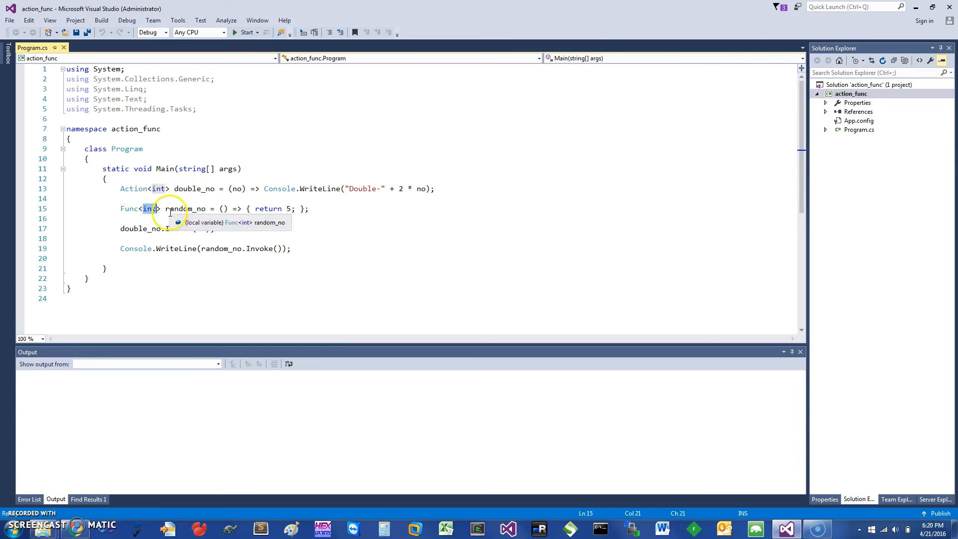
mouse_move(150, 208)
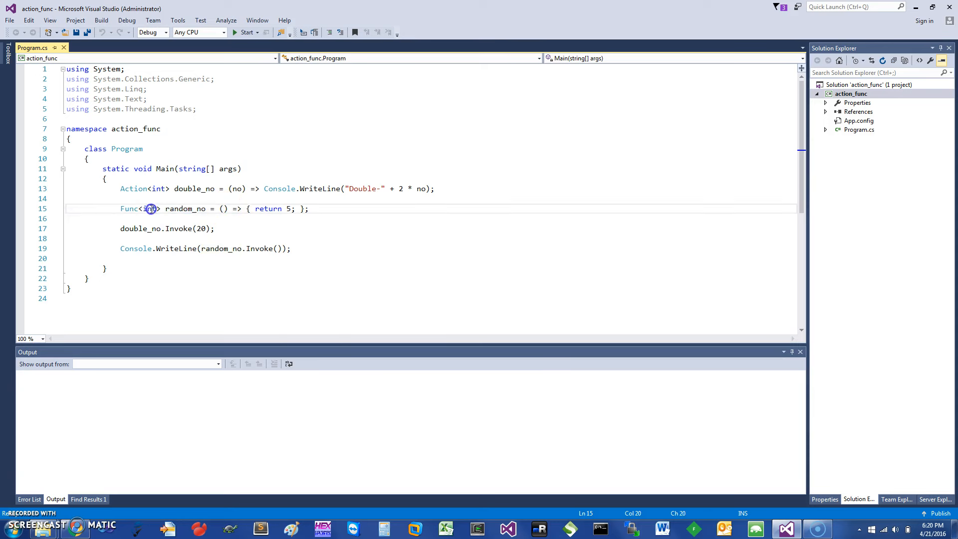
double_click(268, 209)
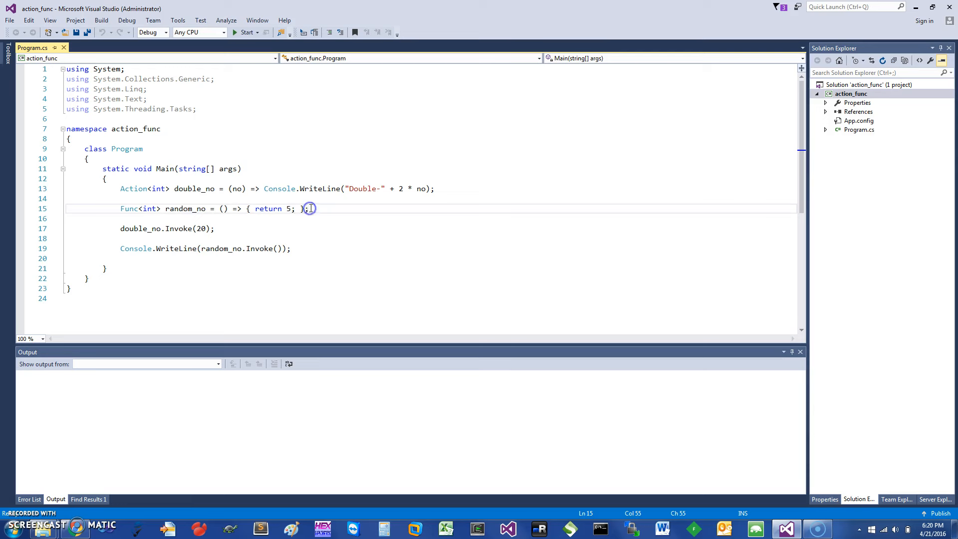
mouse_move(141, 228)
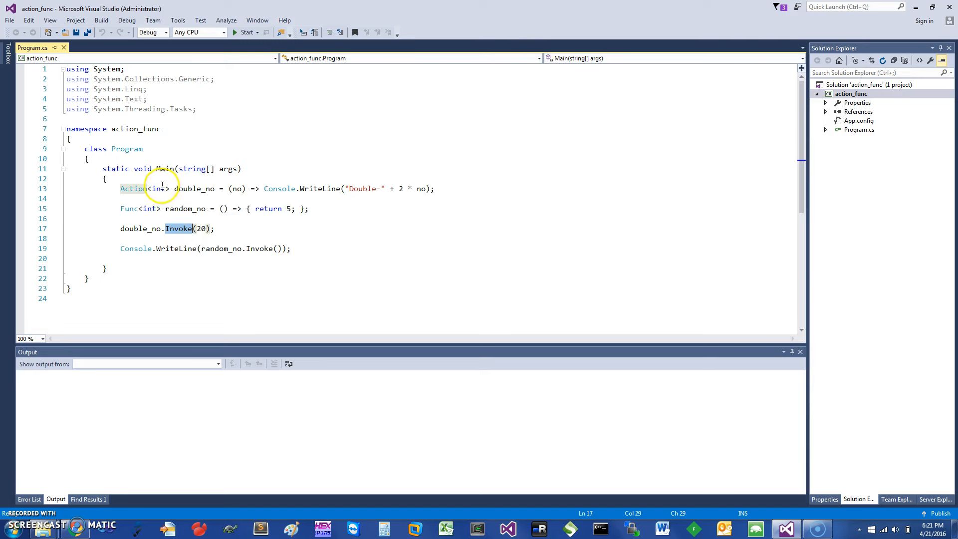
mouse_move(178, 248)
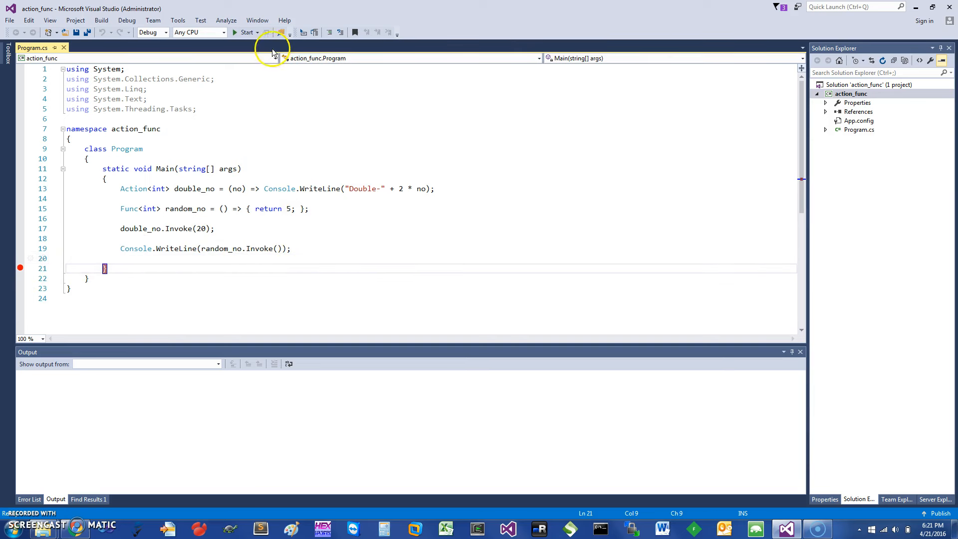
Step: Start debugging so the console prints Double-40 and 5, pausing at the breakpoint
left_click(246, 32)
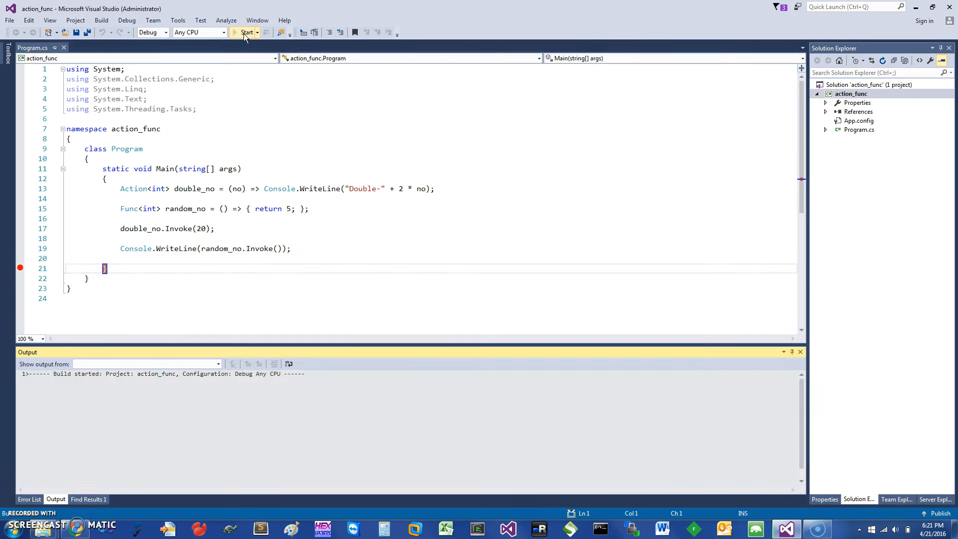
left_click(248, 32)
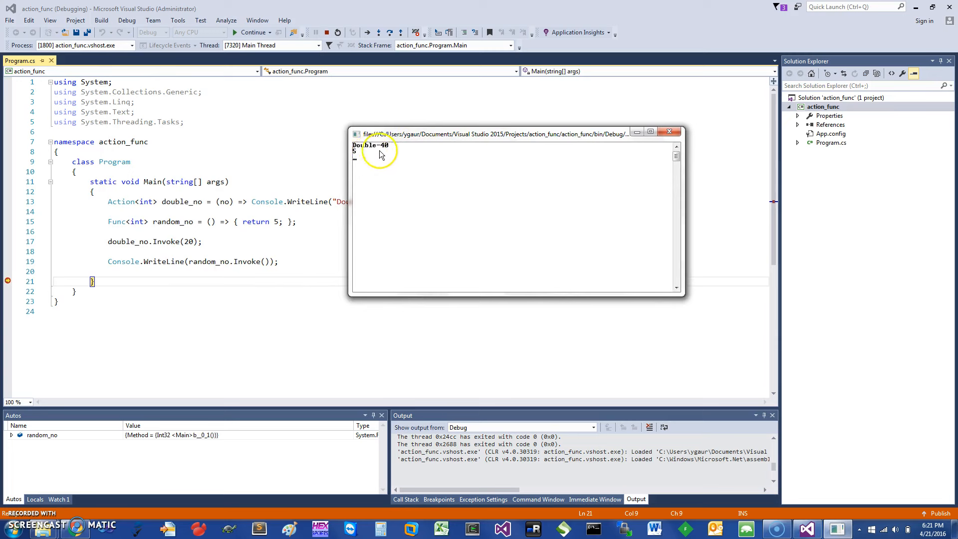
mouse_move(348, 207)
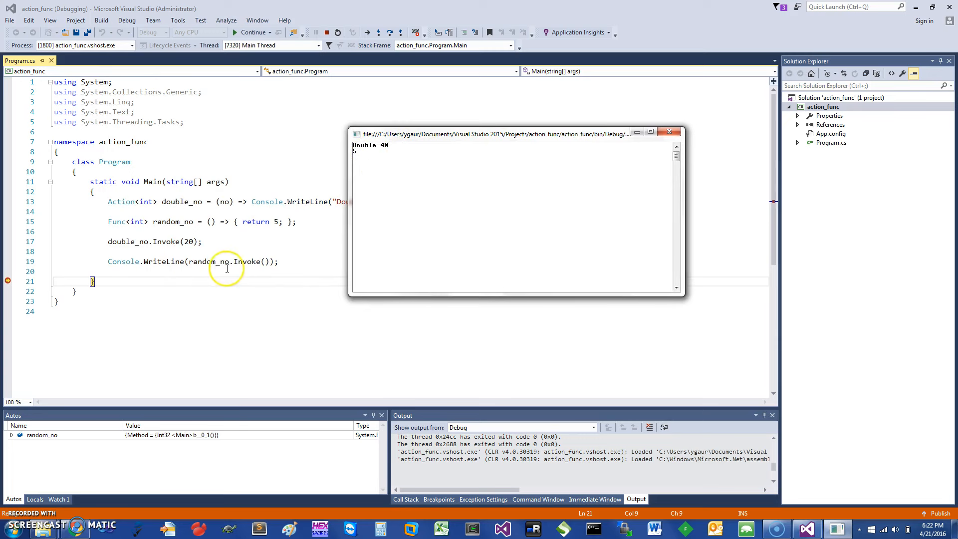
mouse_move(435, 162)
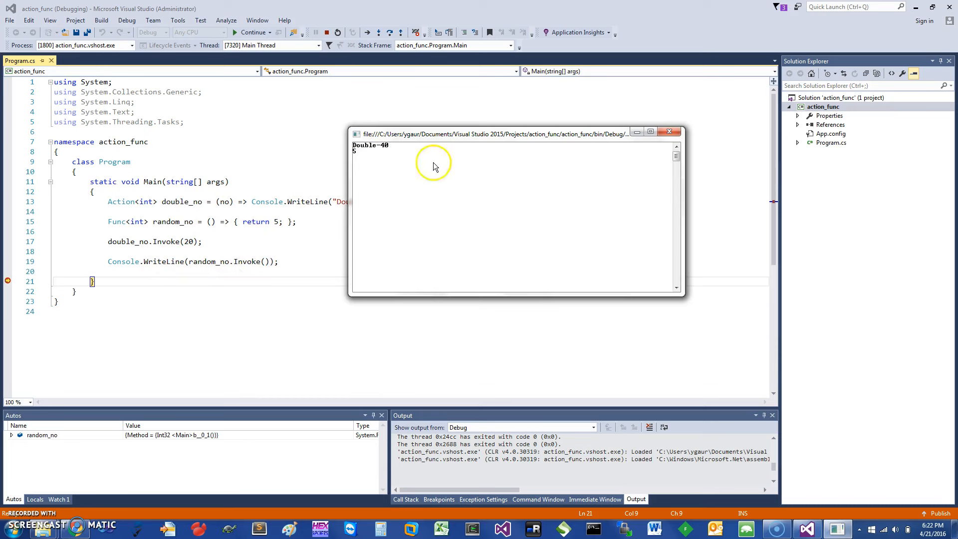
mouse_move(413, 194)
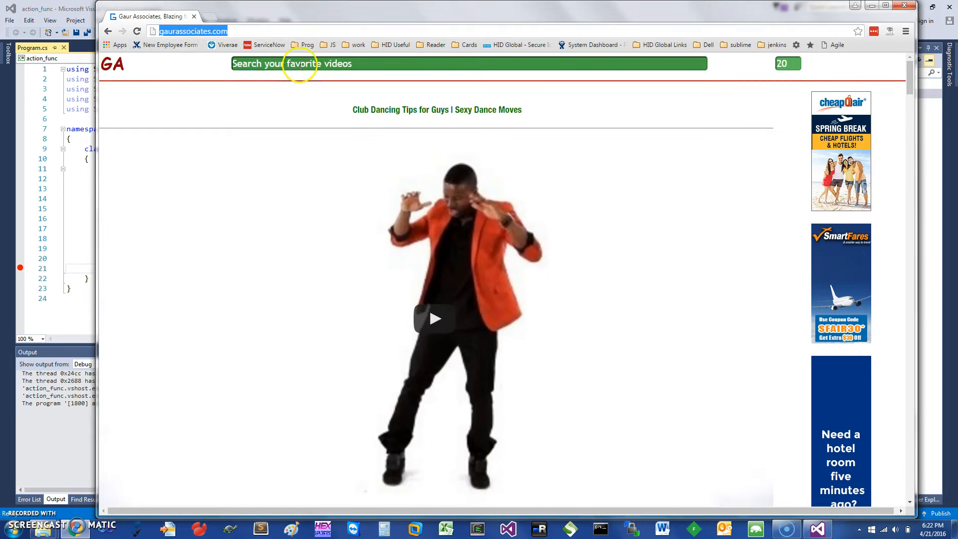
Step: Search the site for 'music video' and scroll through results like Wiz Khalifa and Sia Chandelier
type("music")
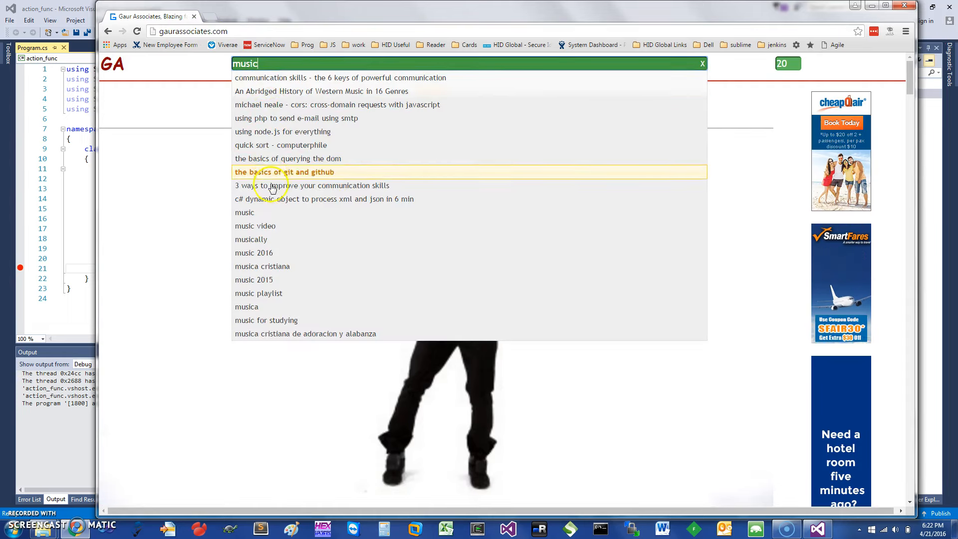
left_click(256, 226)
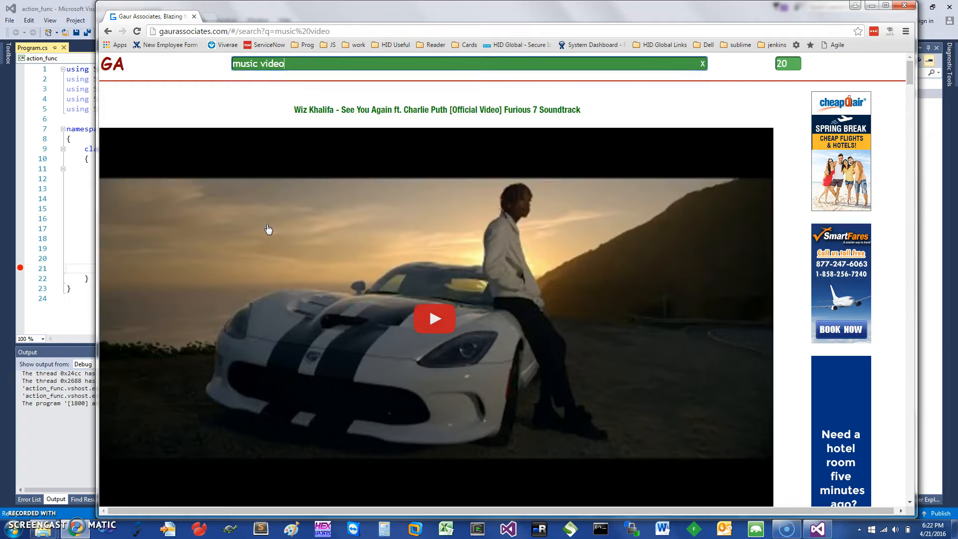
scroll("down", 3)
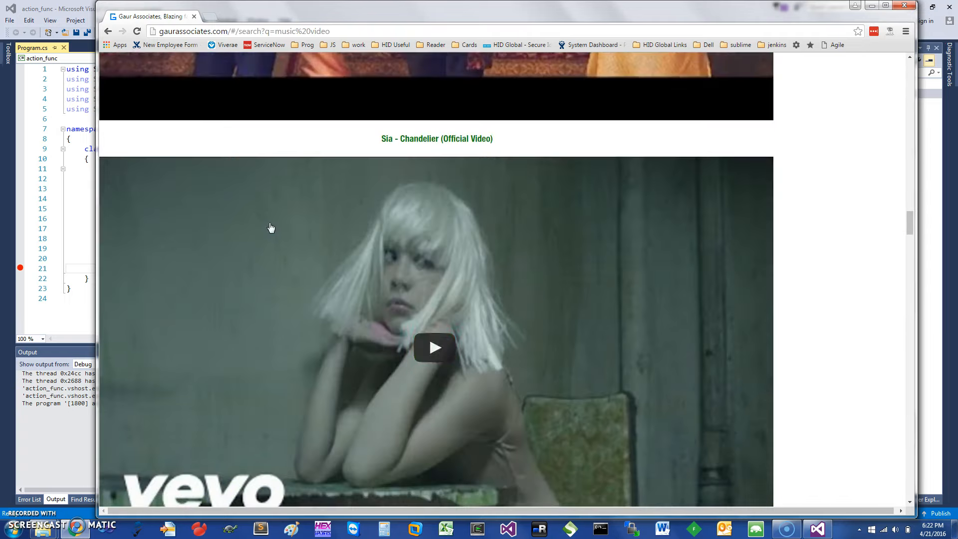